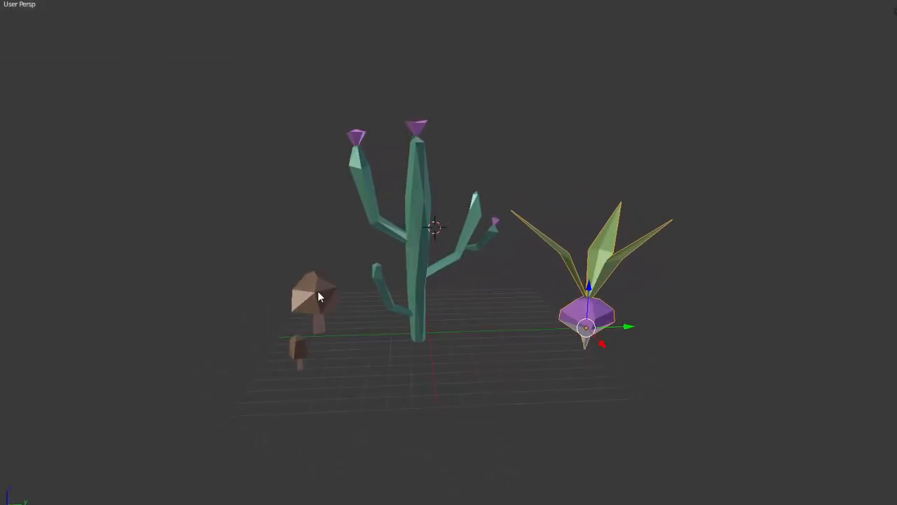
- Select the larger mushroom in the viewport instead of the turnip-like plant
{"action": "left_click", "coordinate": [315, 305]}
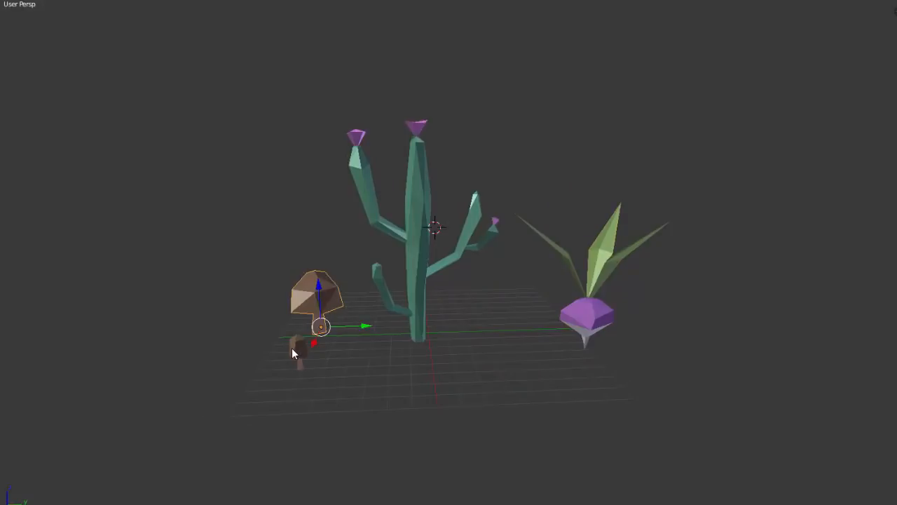